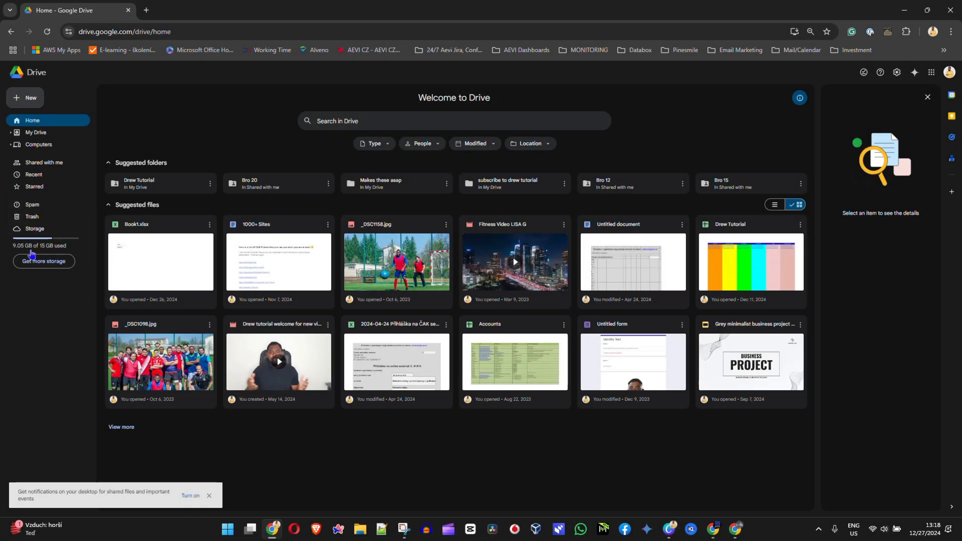
mouse_move(302, 366)
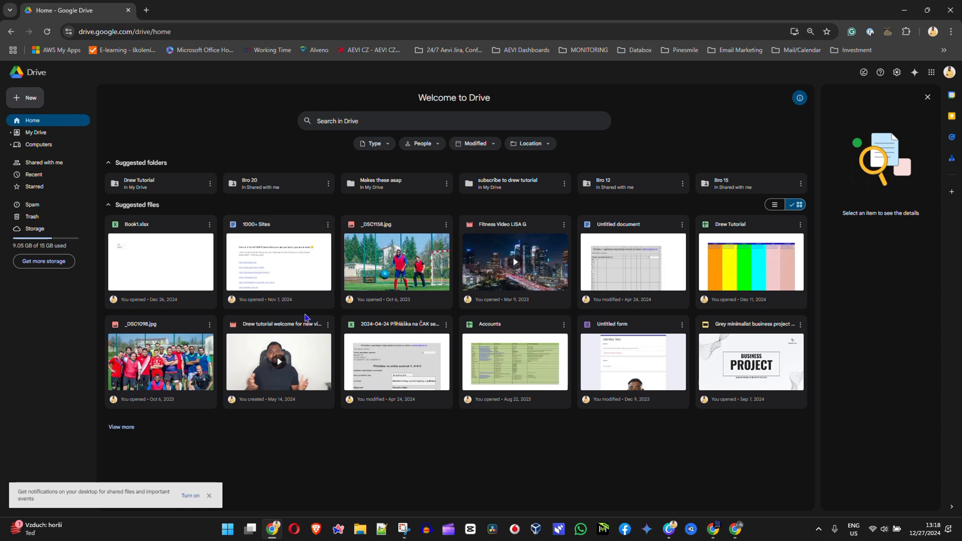
mouse_move(365, 453)
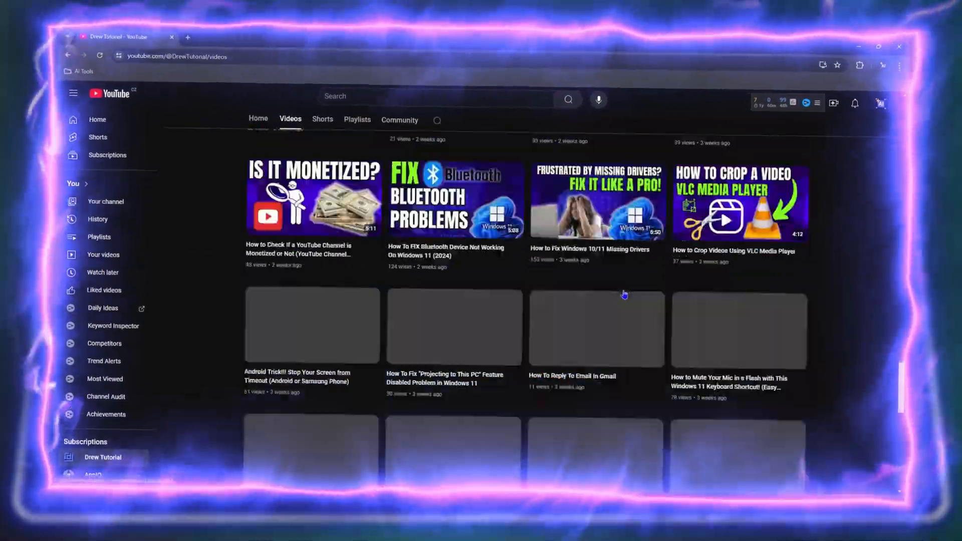
Browse the YouTube channel's Shorts, community posts and video list before returning to Drive.
click(322, 119)
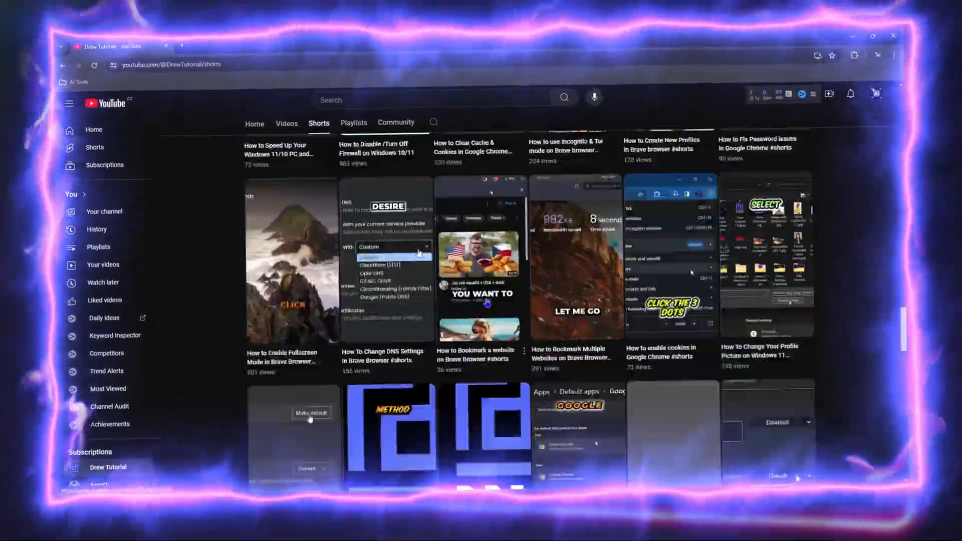
click(396, 123)
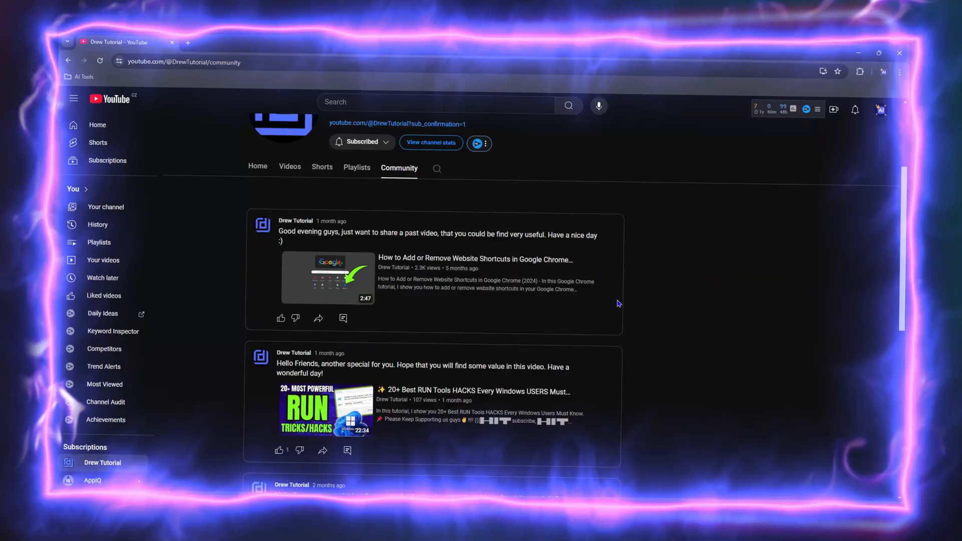
click(290, 166)
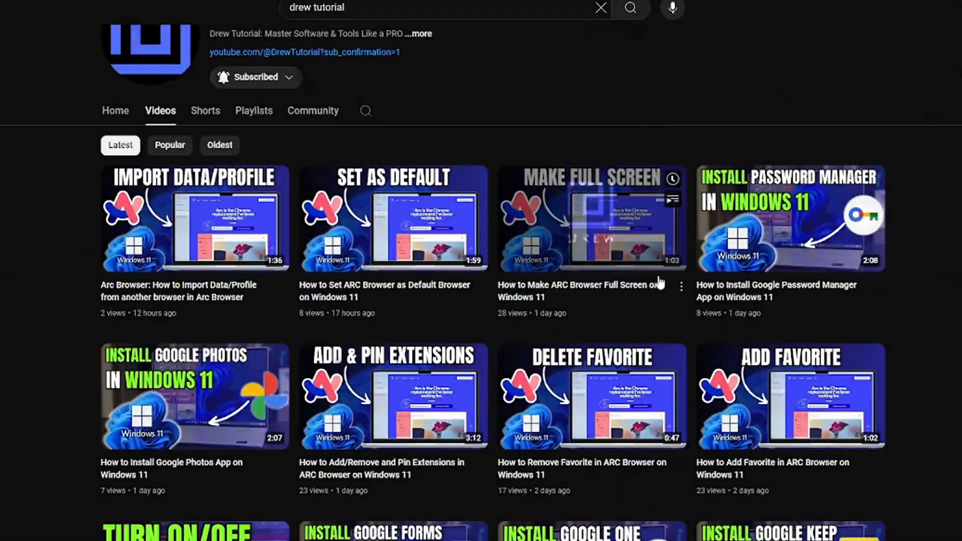
click(253, 110)
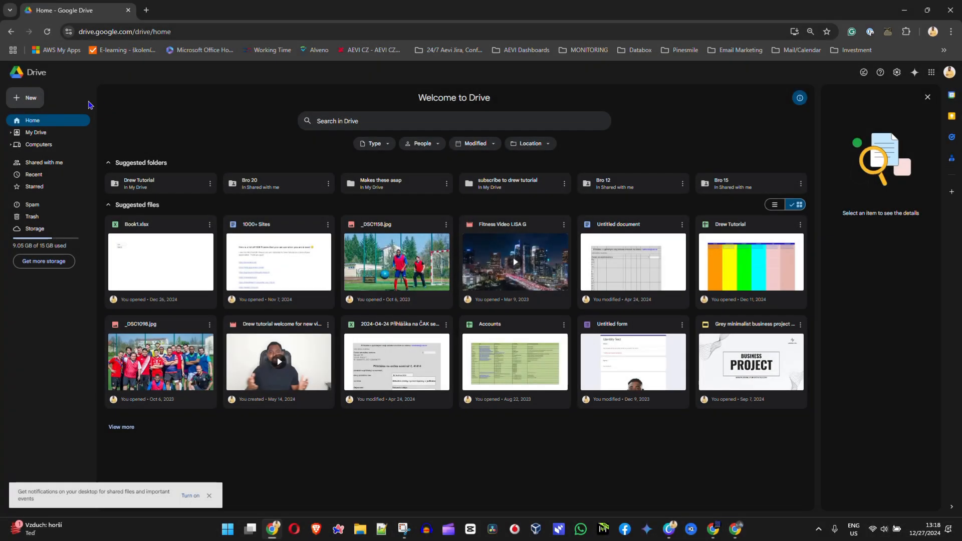
From My Drive, reach Connect more apps via the SWAN_STUDIO10 photo's Open with menu.
click(36, 133)
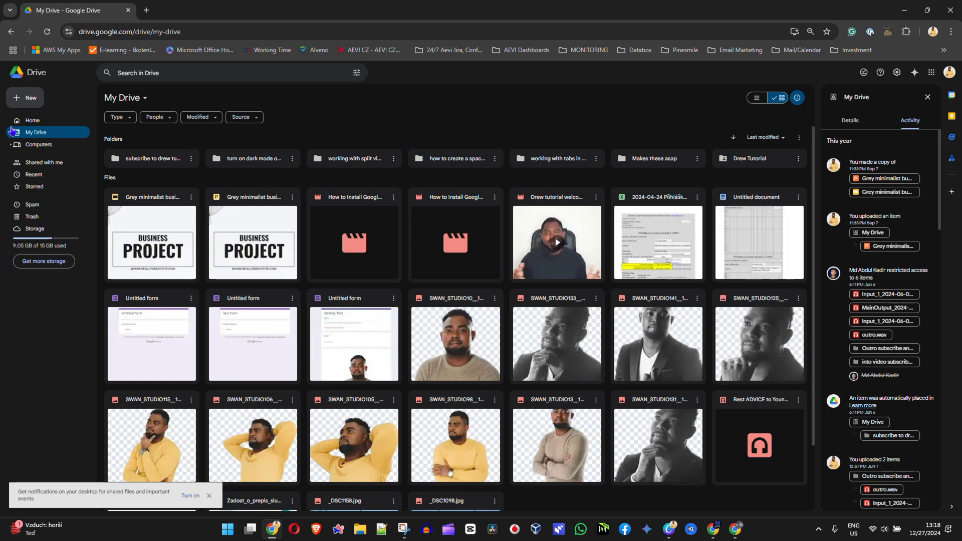
mouse_move(679, 341)
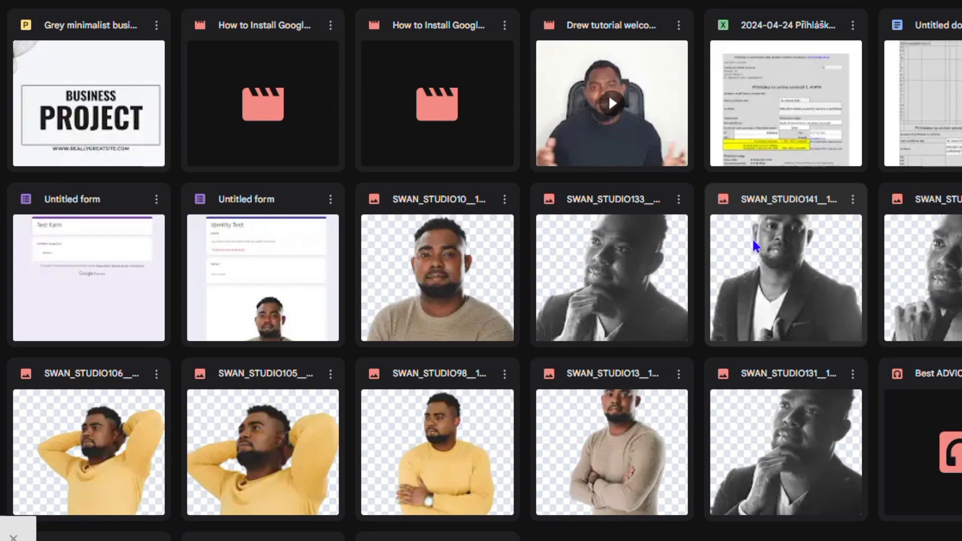
scroll(down, 3)
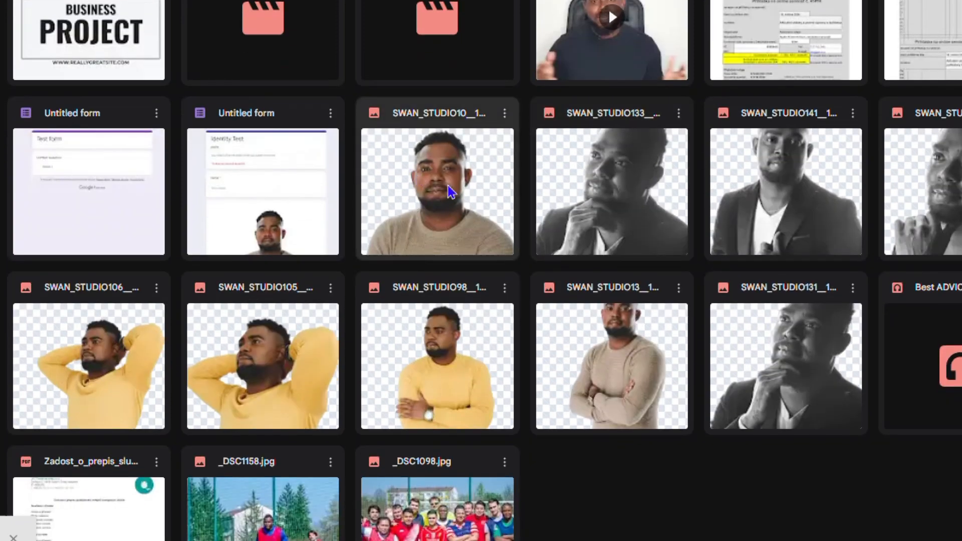
click(437, 191)
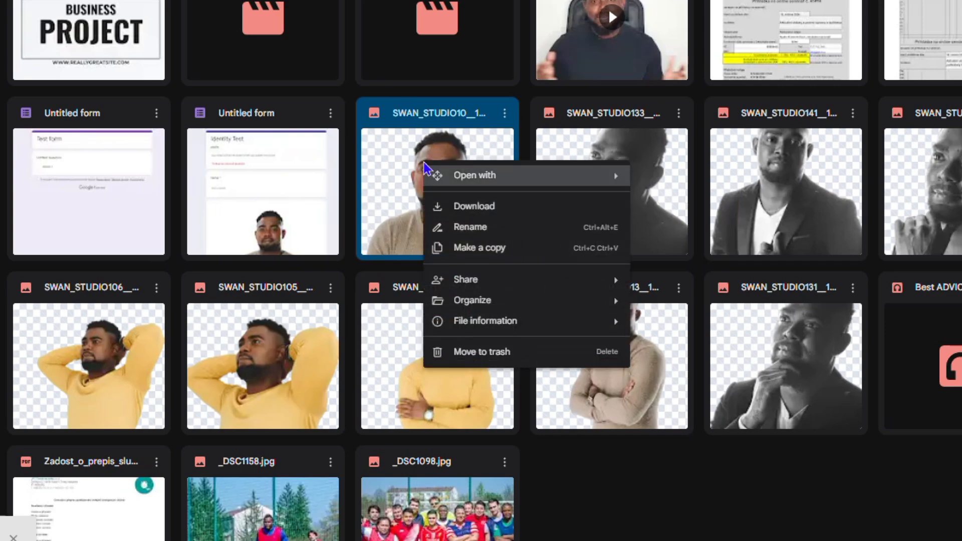
click(473, 175)
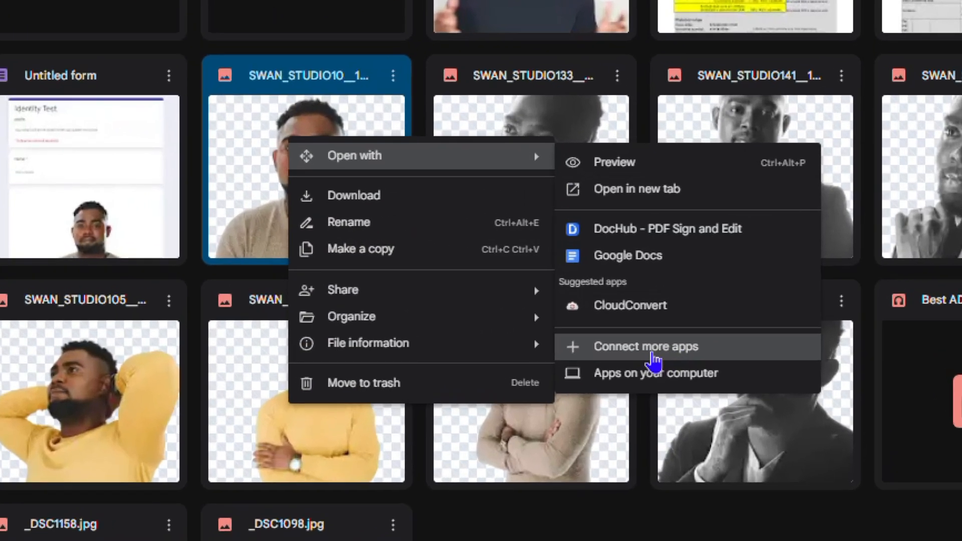
click(644, 346)
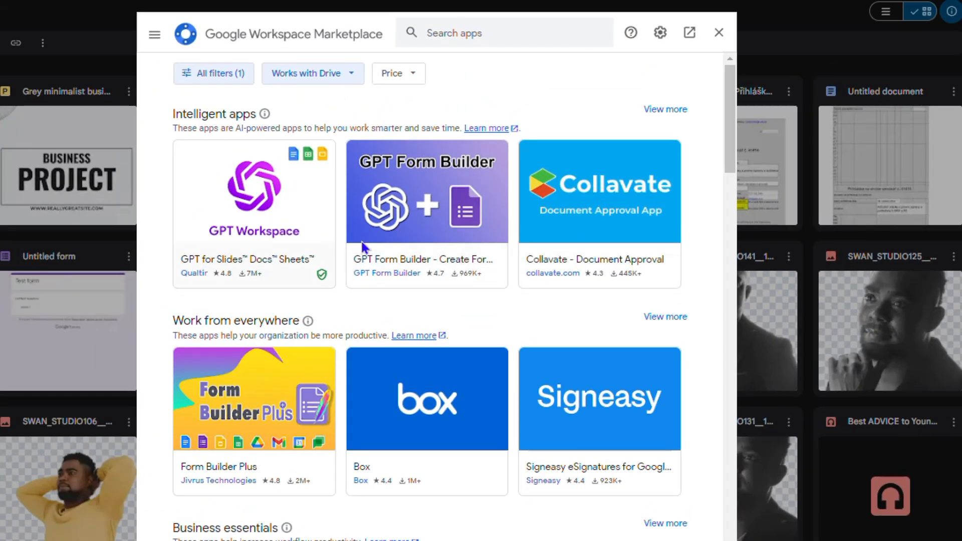
Search the Marketplace for 'canva' and go to the Canva result's details page.
scroll(down, 3)
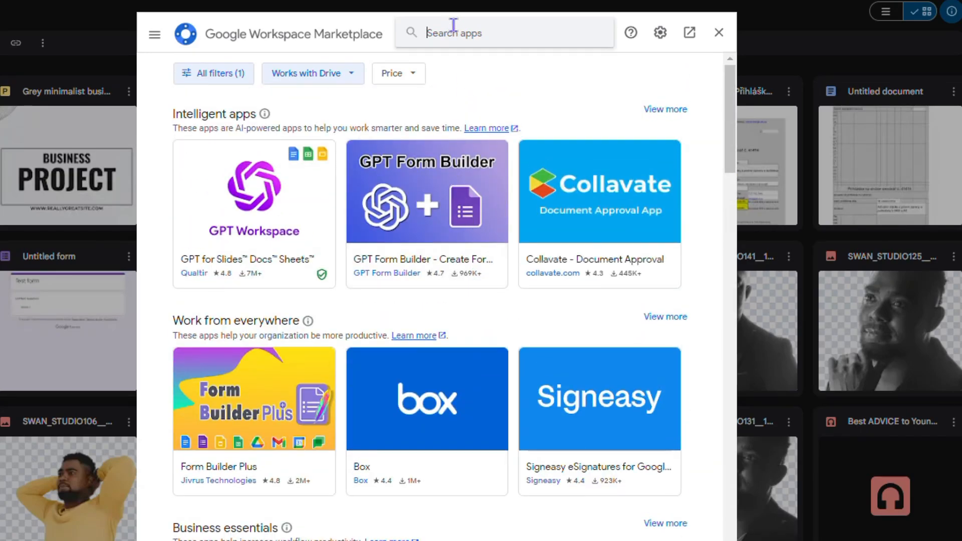
text(c)
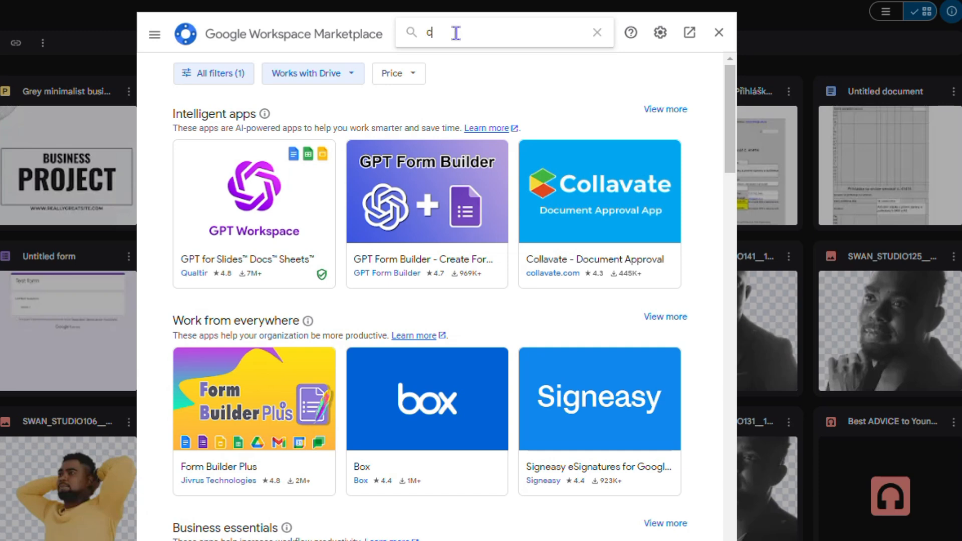
text(anva)
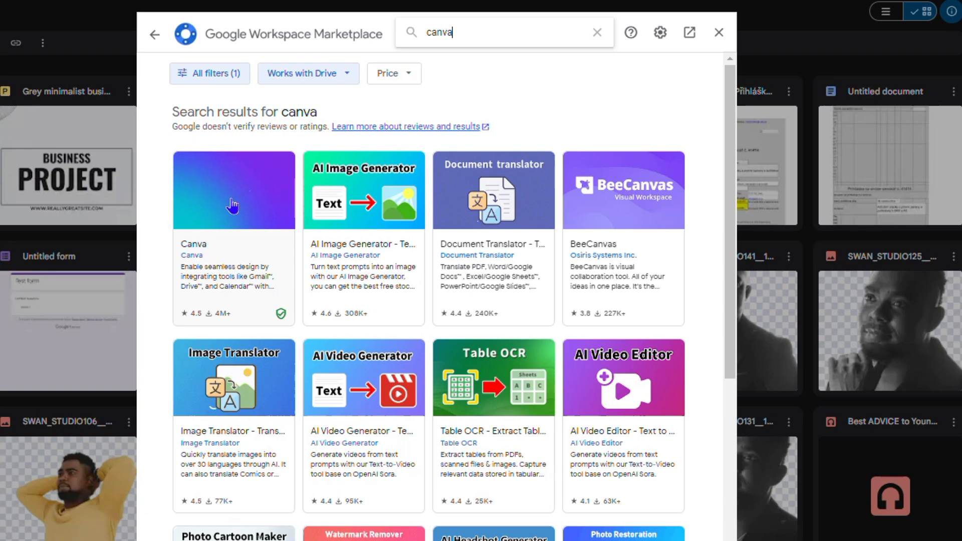
click(234, 189)
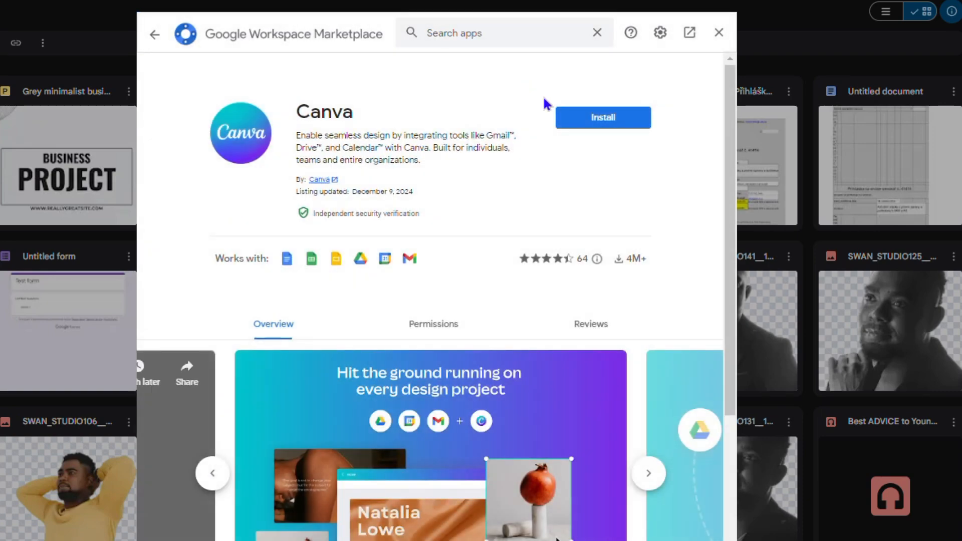
Install Canva, signing in with the Google account and reviewing the Canva Integrations consent screen.
click(602, 117)
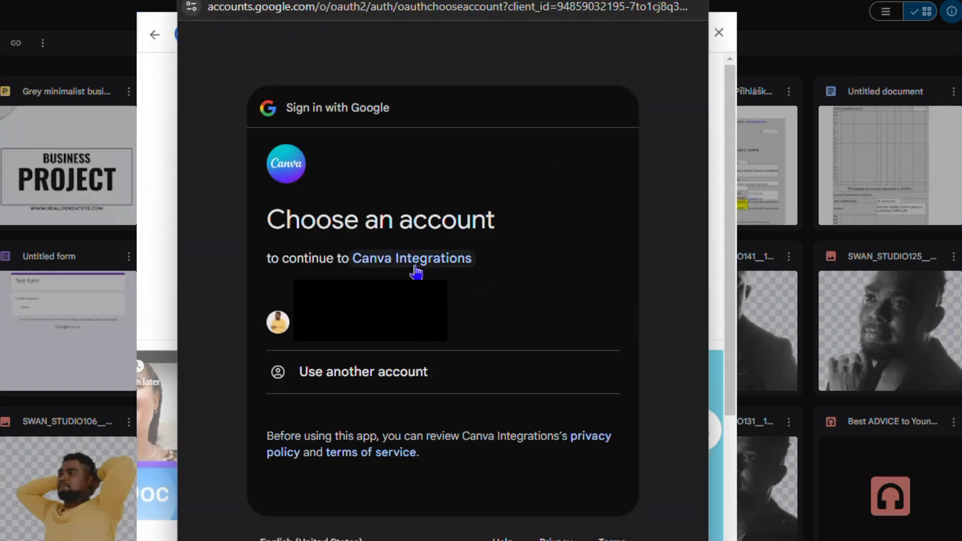
click(370, 311)
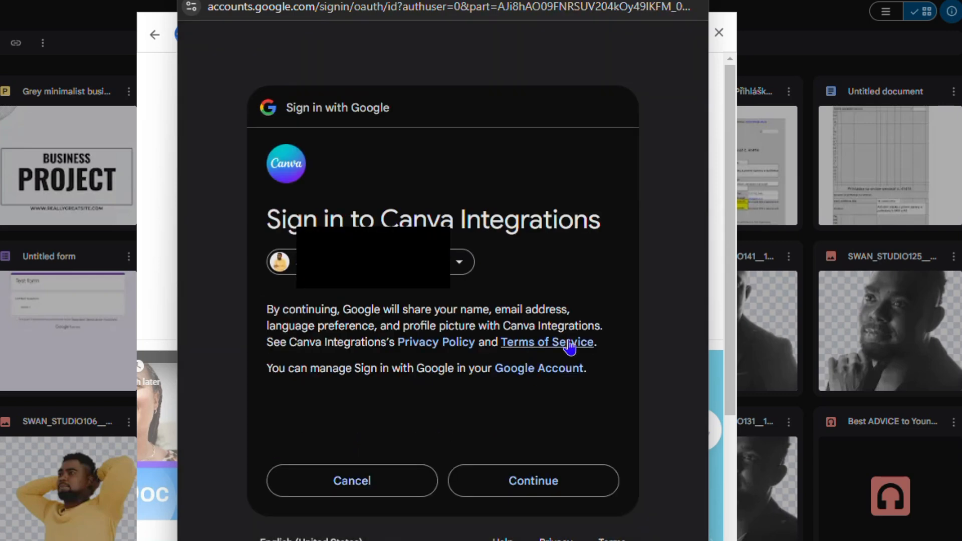
click(531, 479)
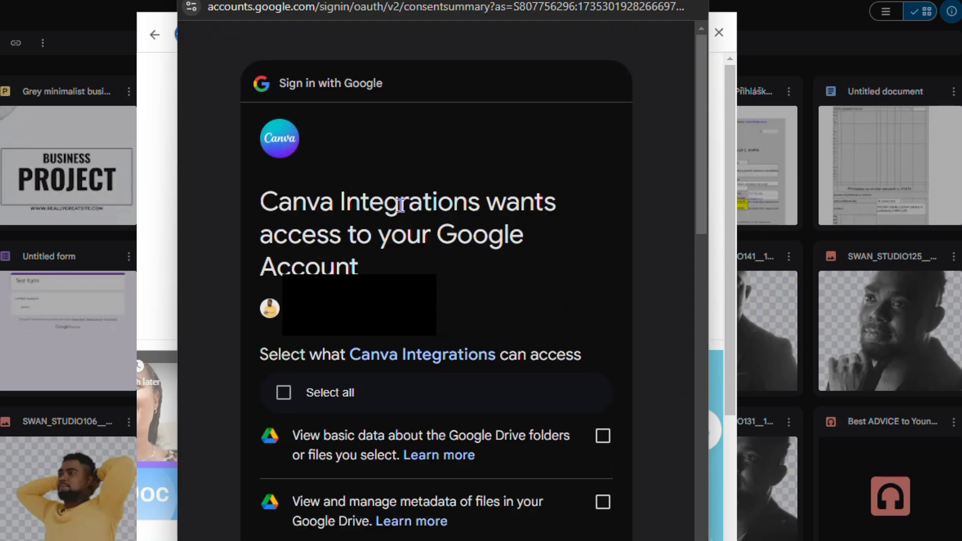
mouse_move(371, 243)
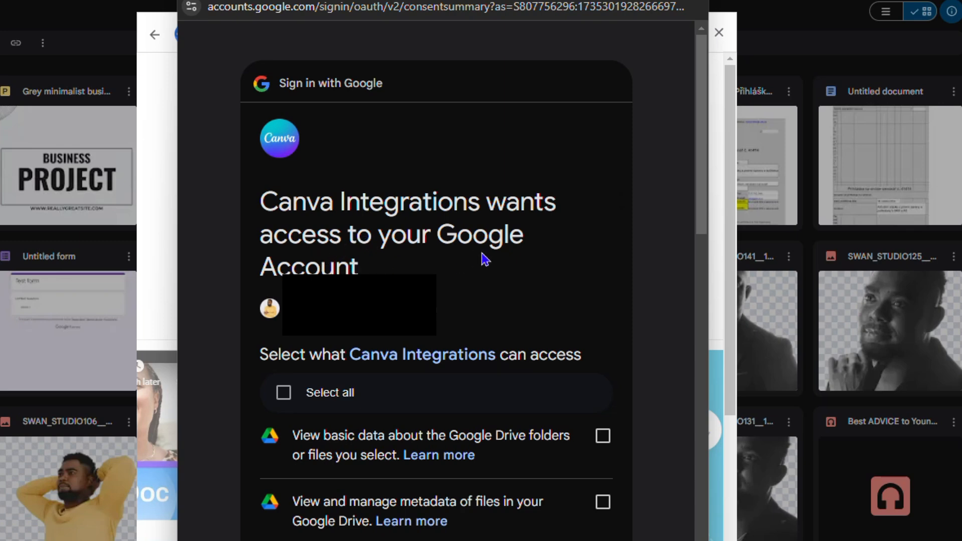
scroll(down, 3)
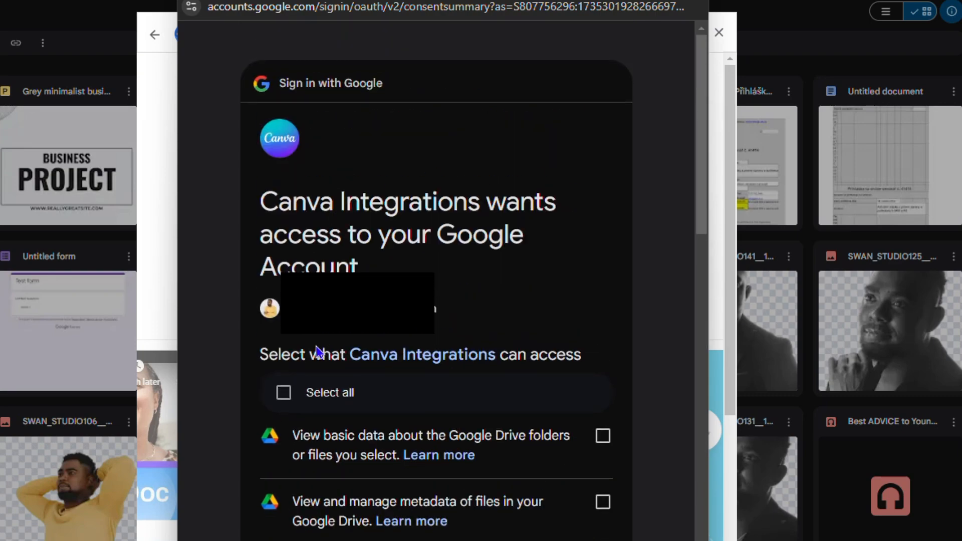
scroll(down, 3)
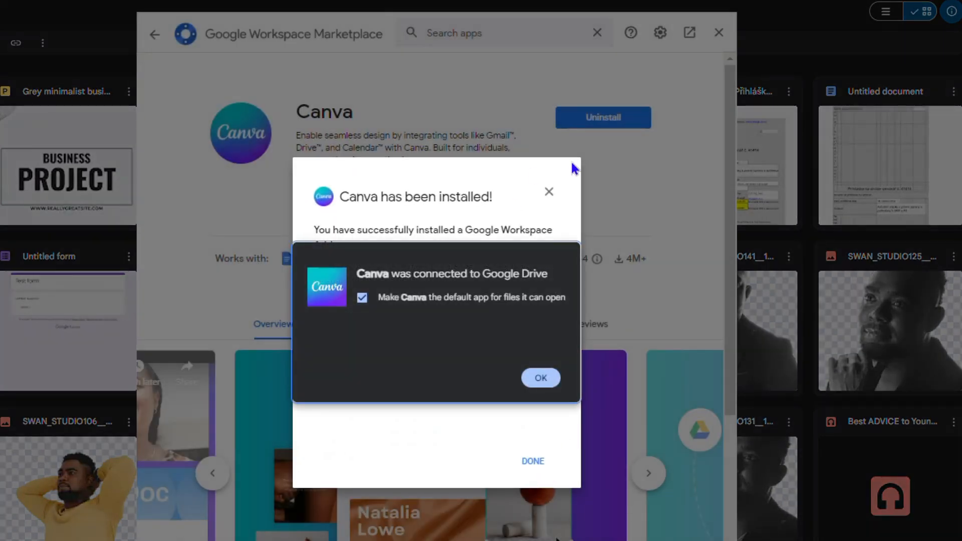
mouse_move(503, 221)
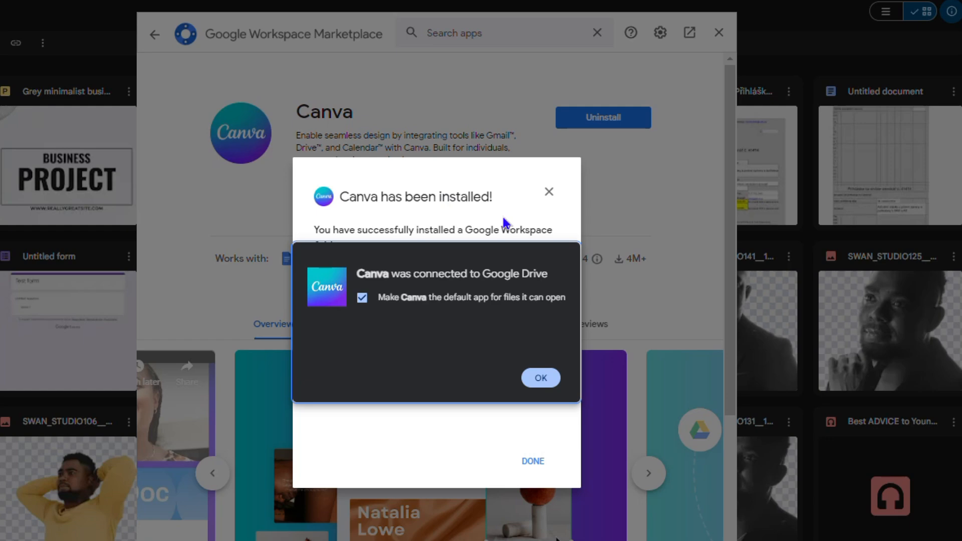
Acknowledge the 'connected to Google Drive' notice and the 'Canva has been installed!' dialog.
click(540, 377)
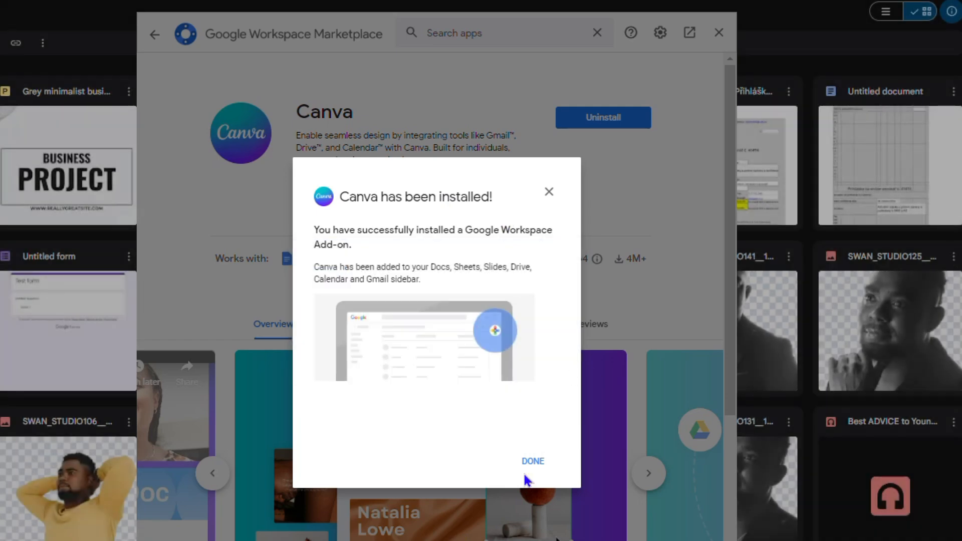
click(531, 461)
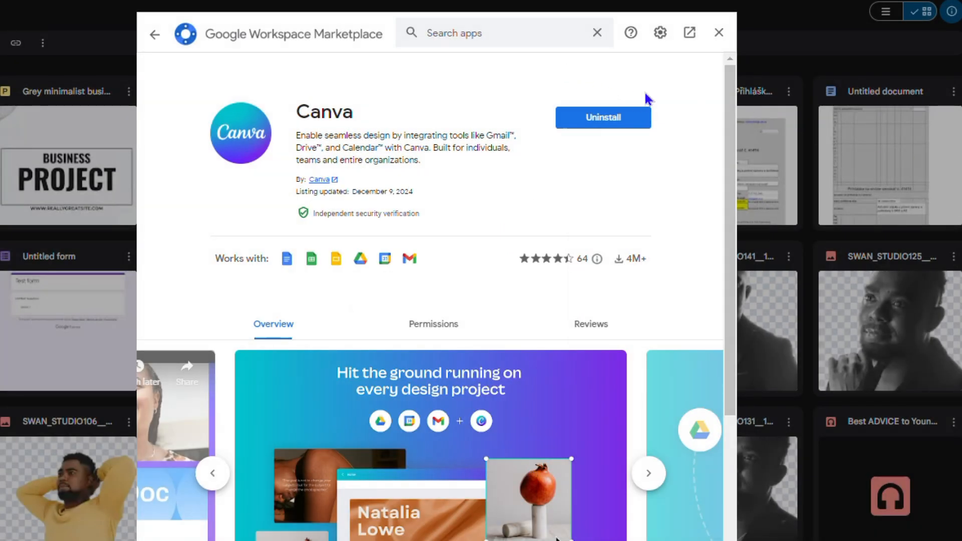
mouse_move(718, 33)
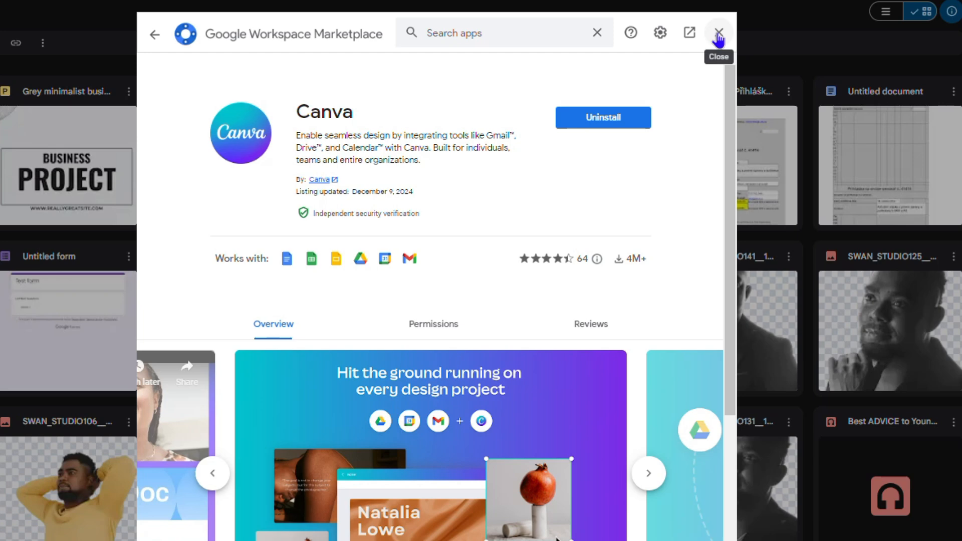
Close the Marketplace and send the SWAN_STUDIO10 beige-sweater portrait to Canva via Open with.
click(717, 32)
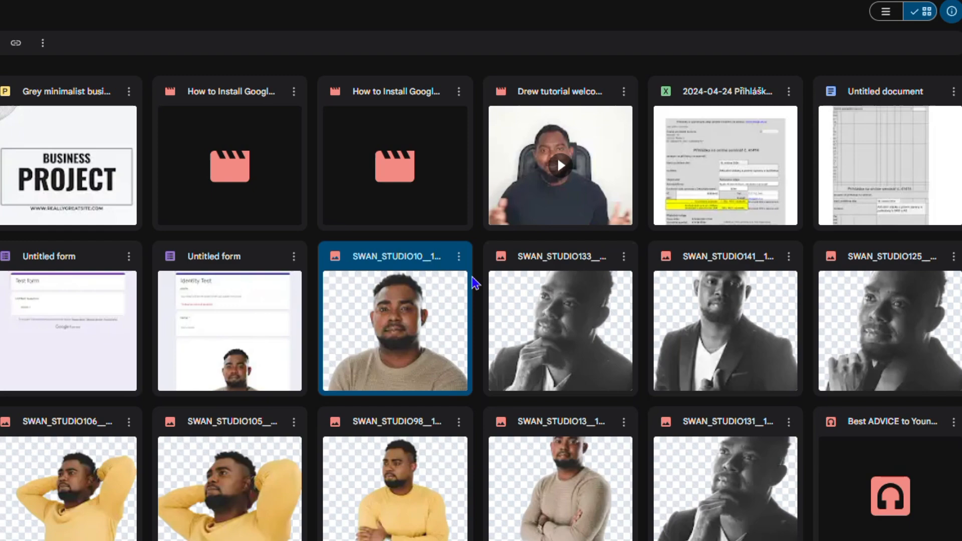
scroll(down, 3)
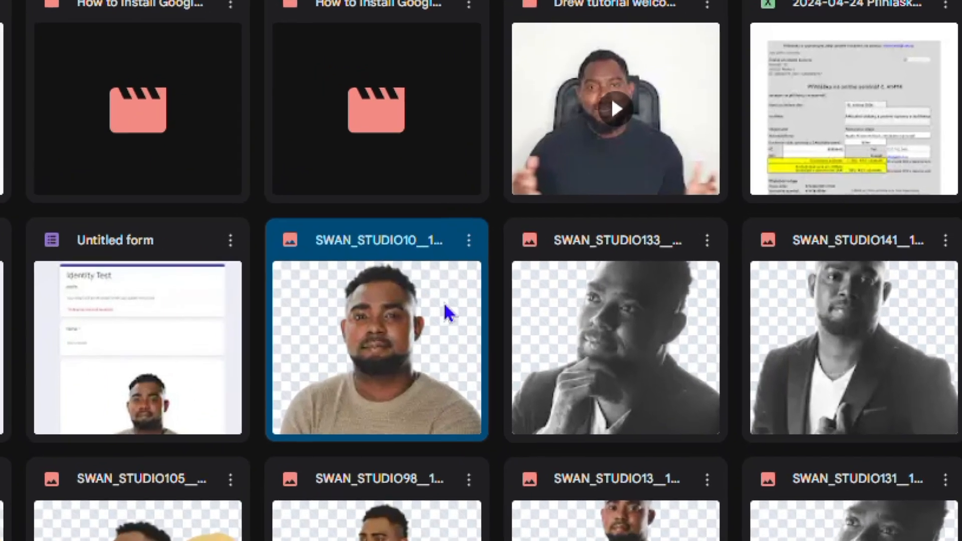
right_click(376, 347)
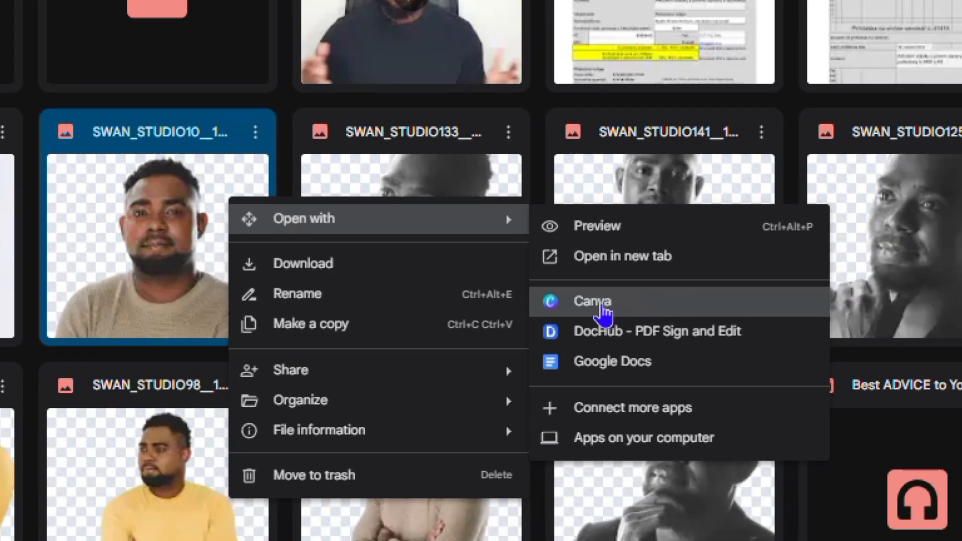
click(591, 302)
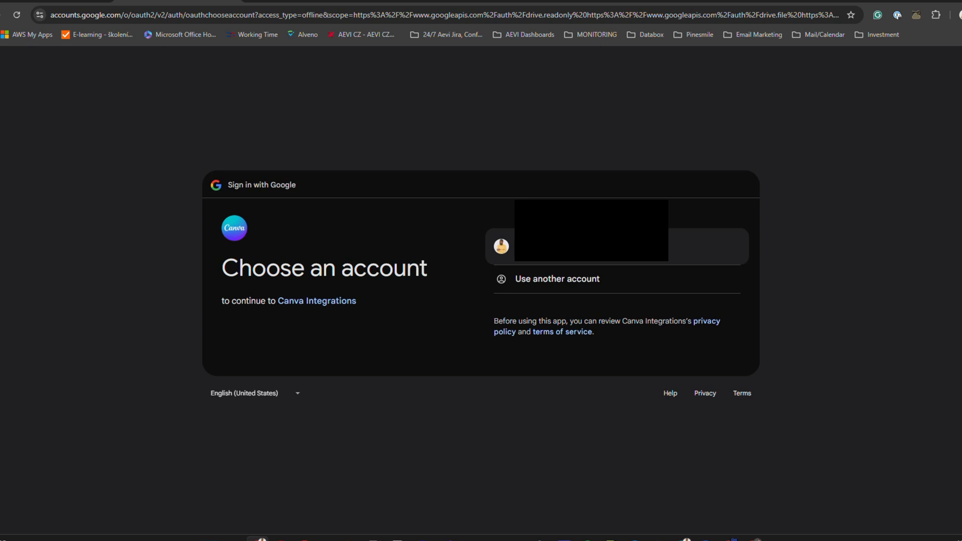
Choose the Google account, grant Canva Integrations Drive access, and allow Canva workspace access.
click(499, 246)
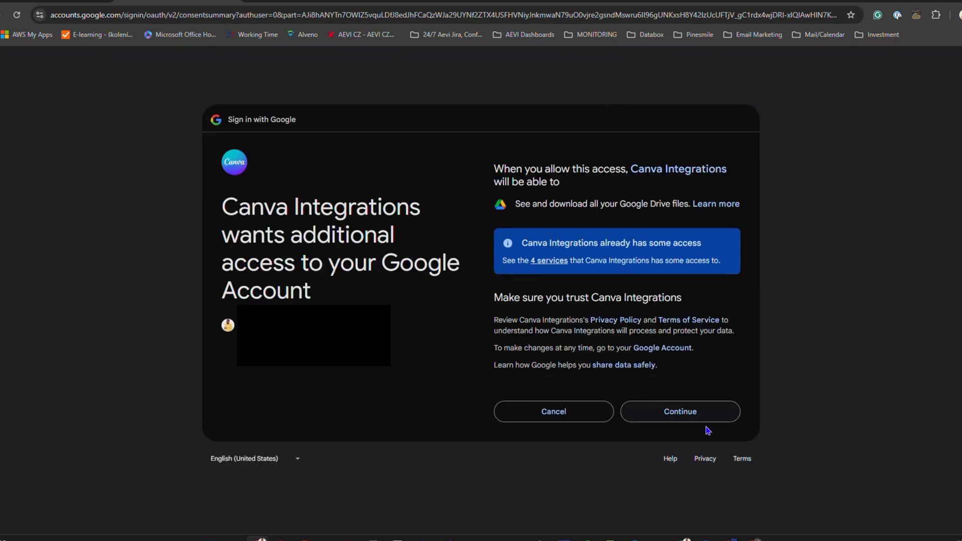
click(678, 412)
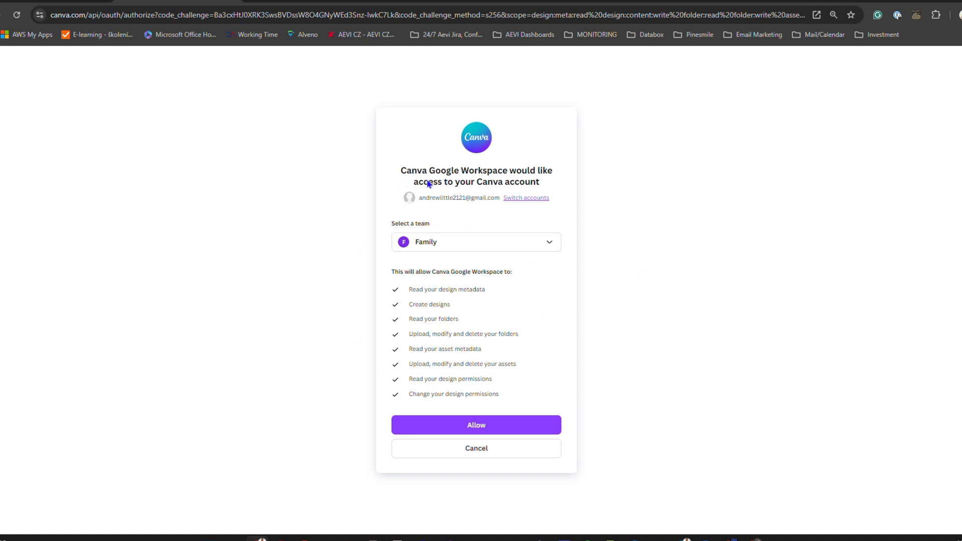
mouse_move(472, 192)
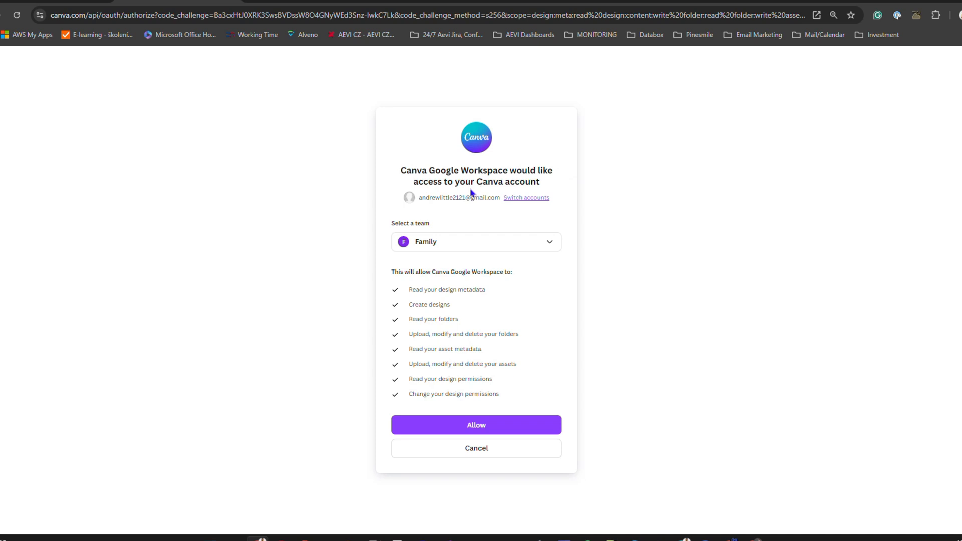
mouse_move(487, 274)
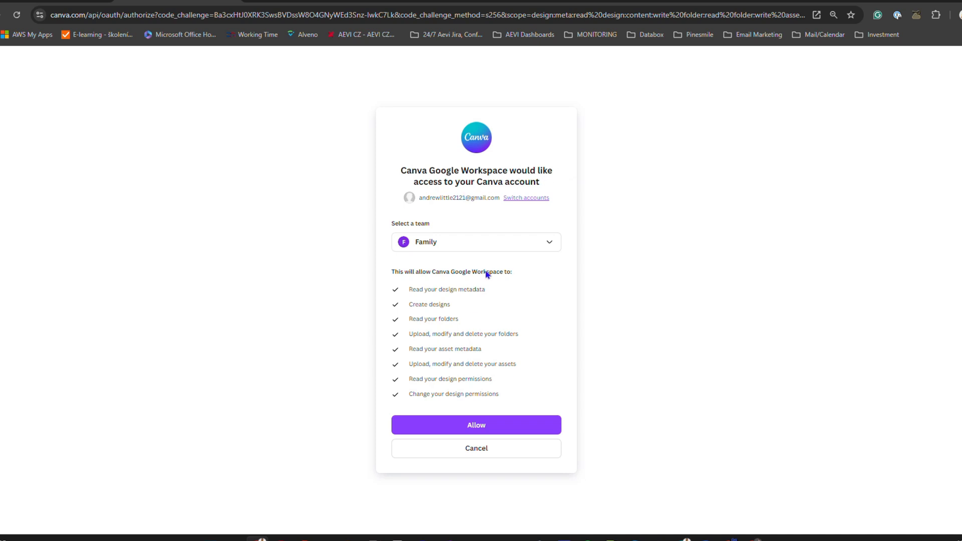
click(476, 424)
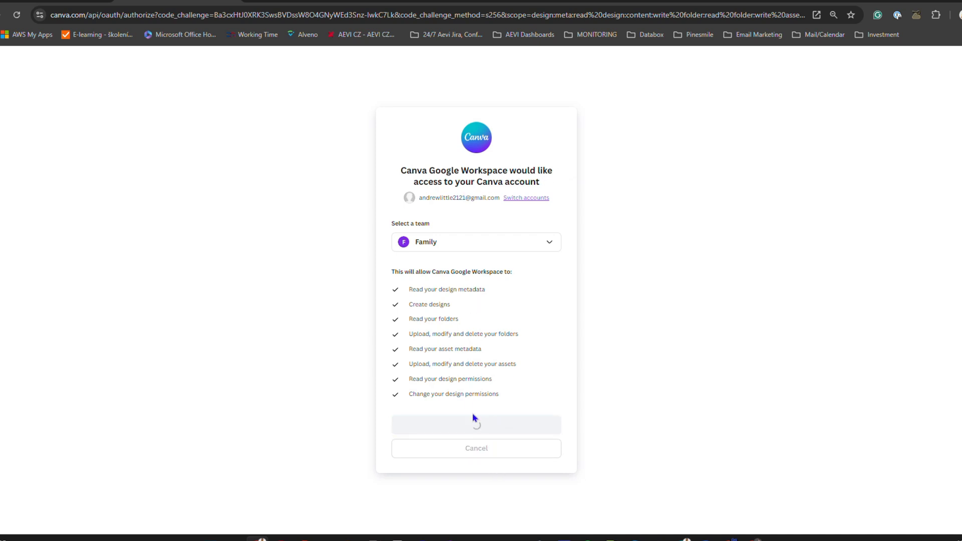
Finish the authorization and load the beige-sweater portrait as an editable Canva design.
click(475, 425)
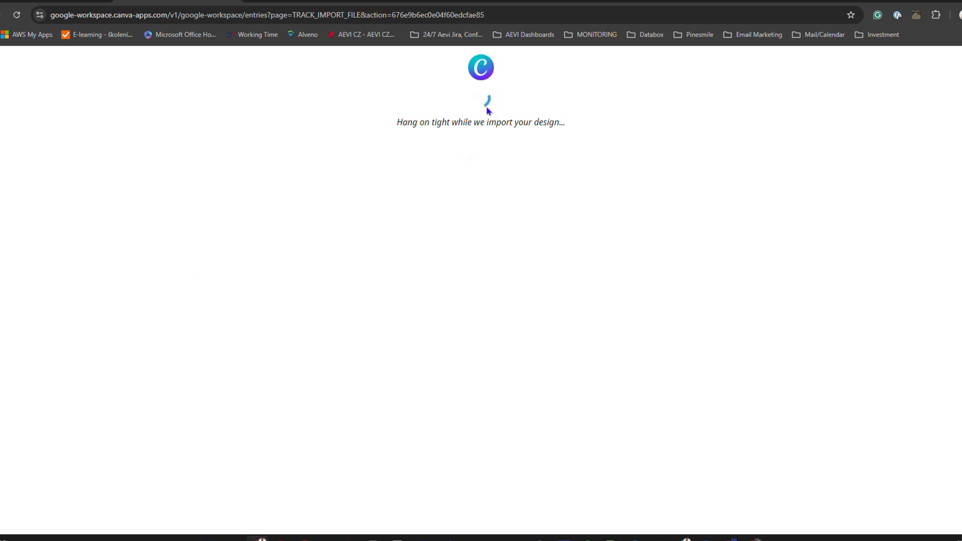
mouse_move(443, 159)
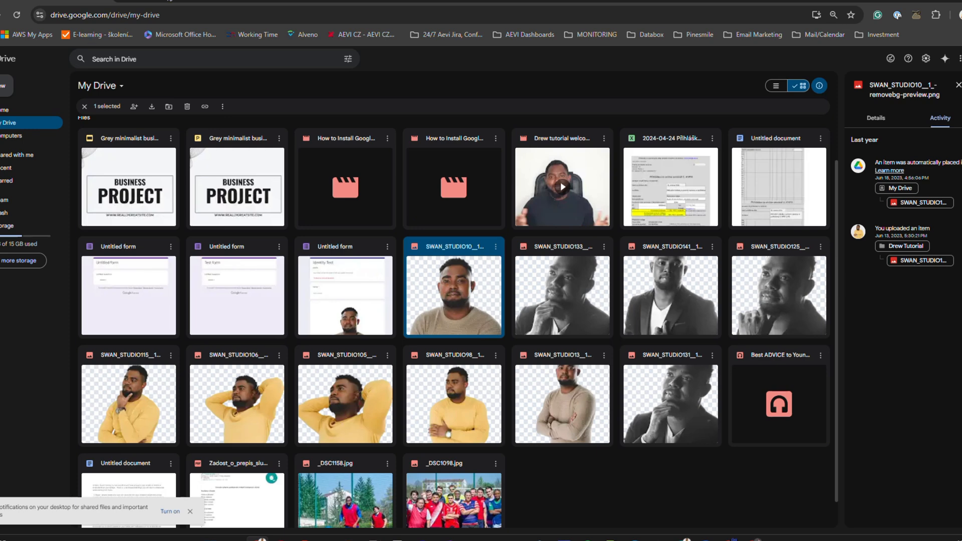
double_click(453, 286)
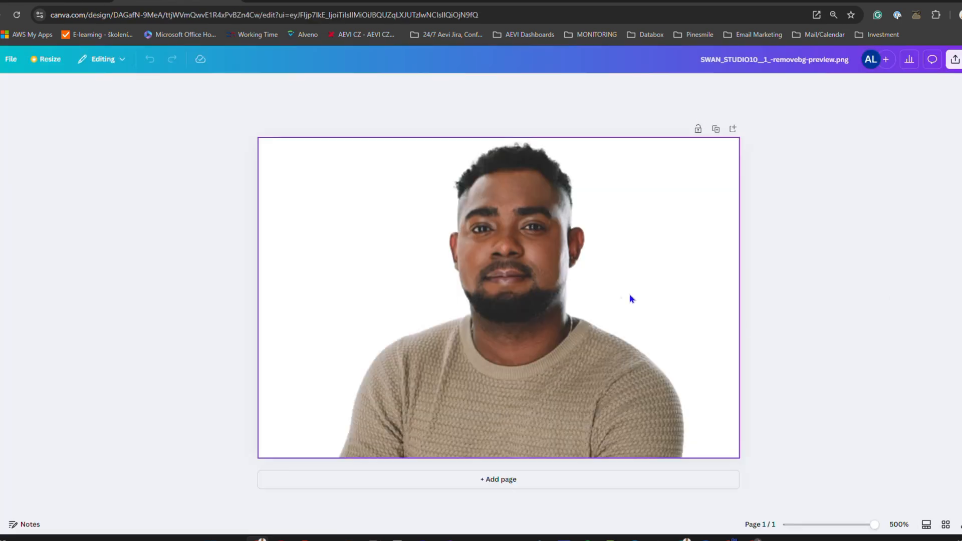
mouse_move(563, 293)
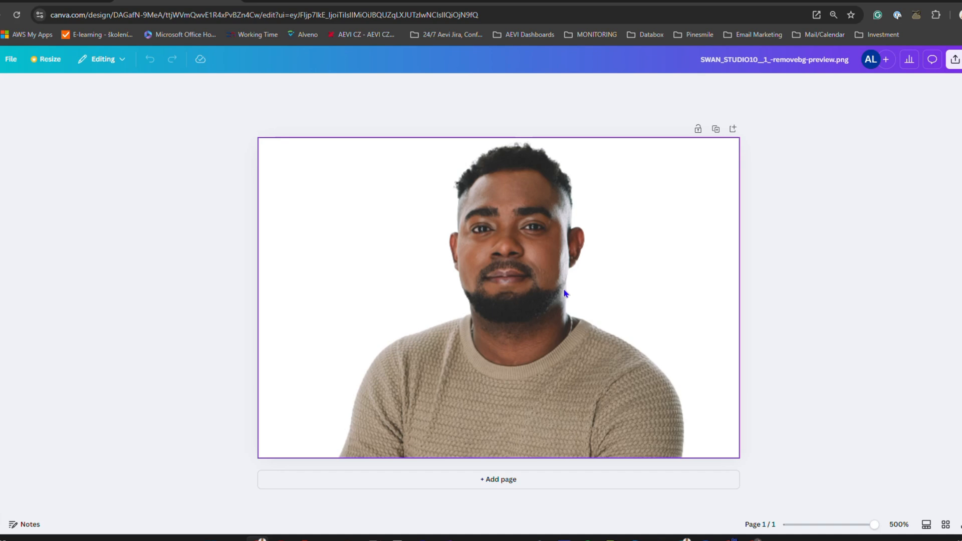